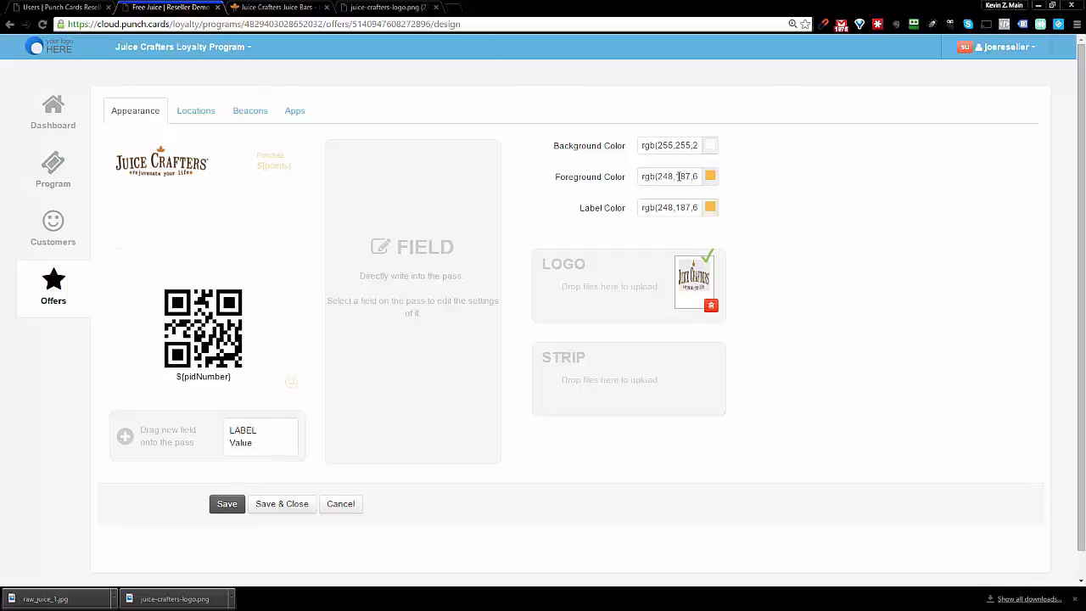
Step: Set background to rgb(248,187,6), text and labels to white, and upload the produce/juicer strip image
{"action": "triple_click", "coordinate": [670, 146]}
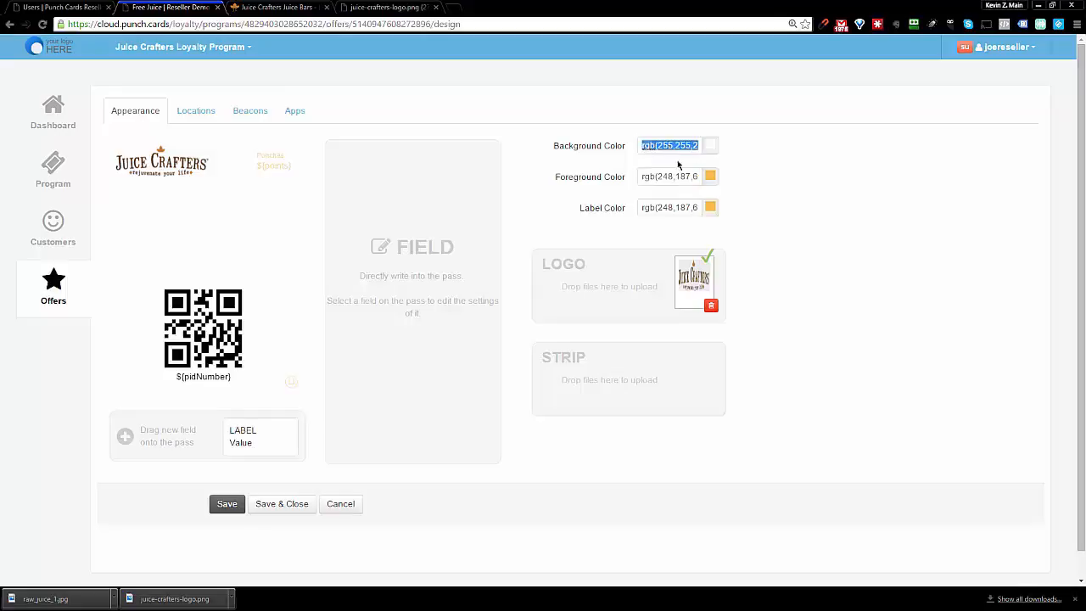
{"action": "left_click", "coordinate": [709, 175]}
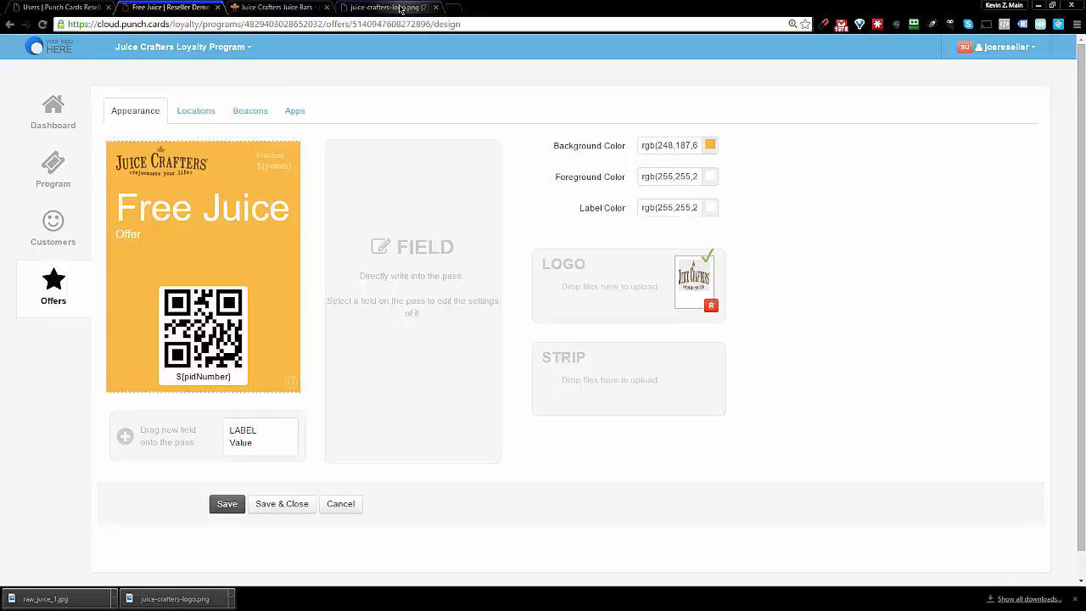
{"action": "left_click", "coordinate": [203, 207]}
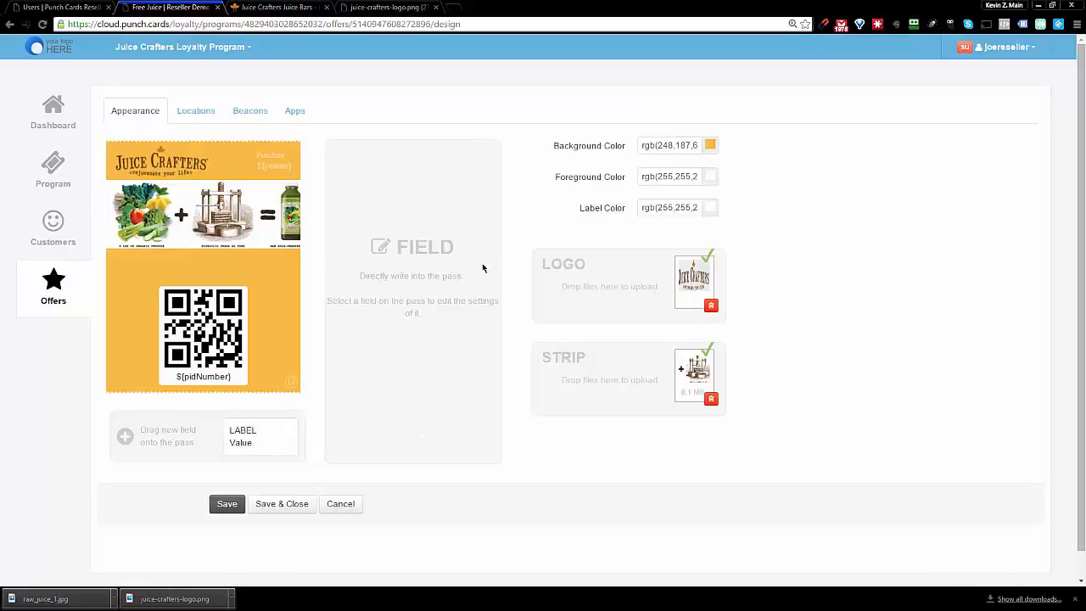
{"action": "mouse_move", "coordinate": [668, 325]}
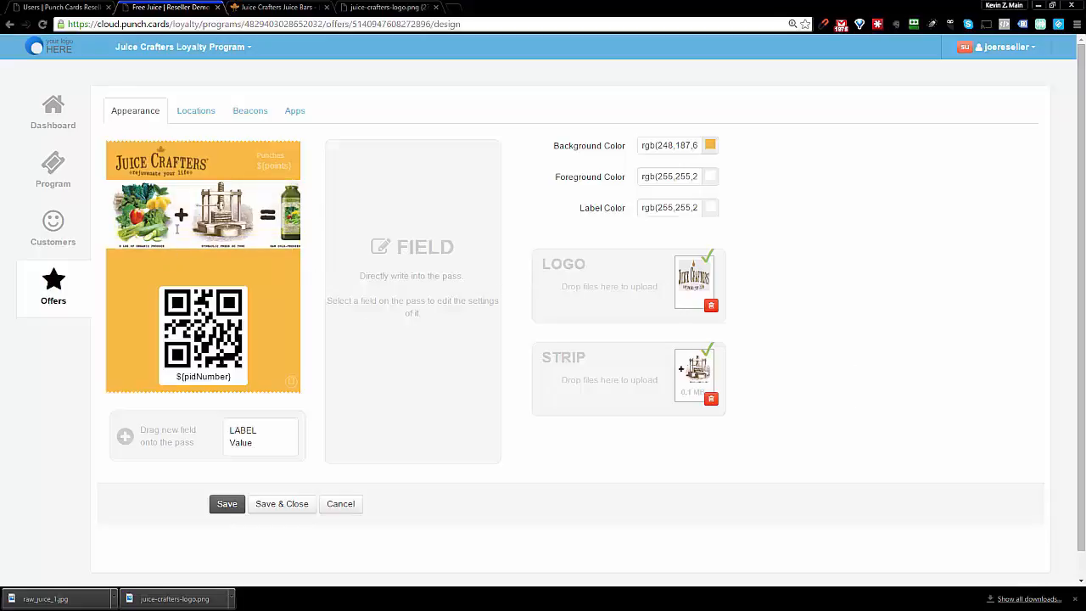
Step: Replace the store pin's lock-screen message with "Your FREE Juice Awaits!" under Locations
{"action": "left_click", "coordinate": [196, 110]}
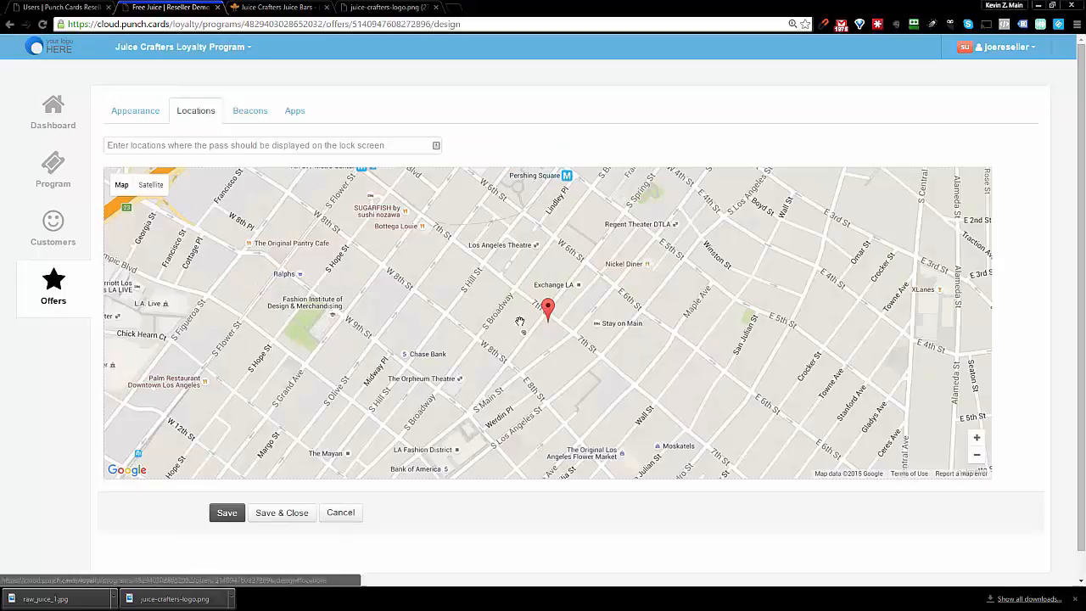
{"action": "left_click", "coordinate": [547, 308]}
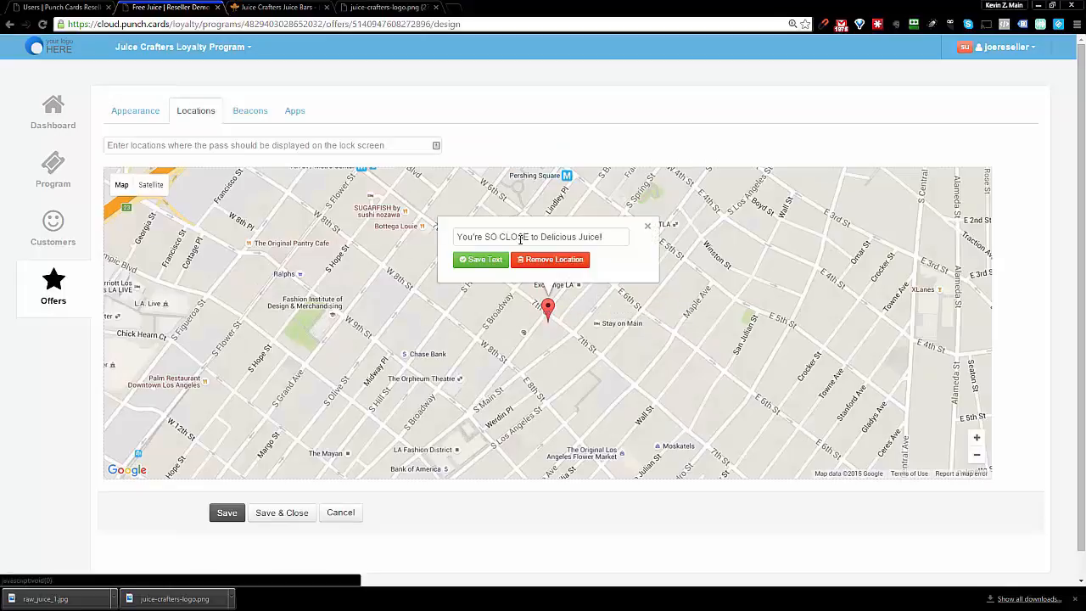
{"action": "triple_click", "coordinate": [540, 237]}
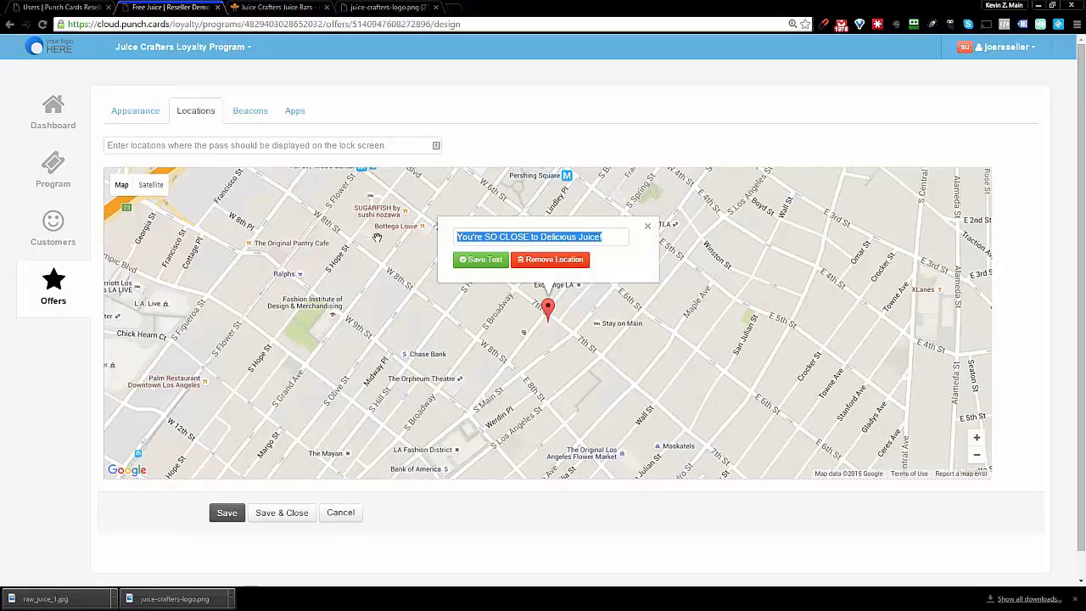
{"action": "type", "text": "Your"}
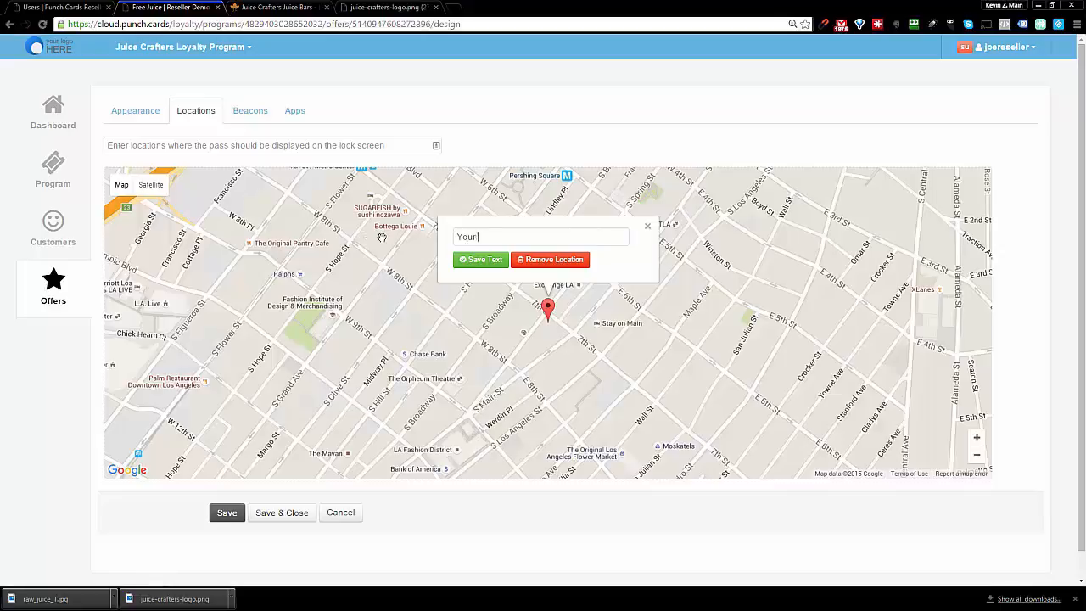
{"action": "type", "text": "FREE Juice Awaits!"}
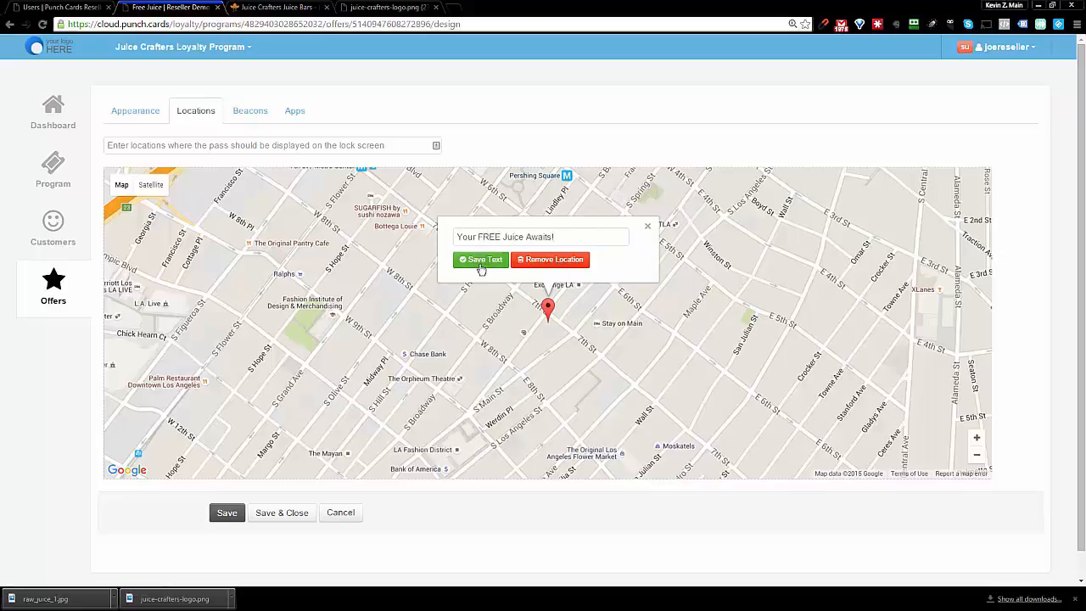
Step: Save the new message and confirm it on the map pin
{"action": "left_click", "coordinate": [482, 260]}
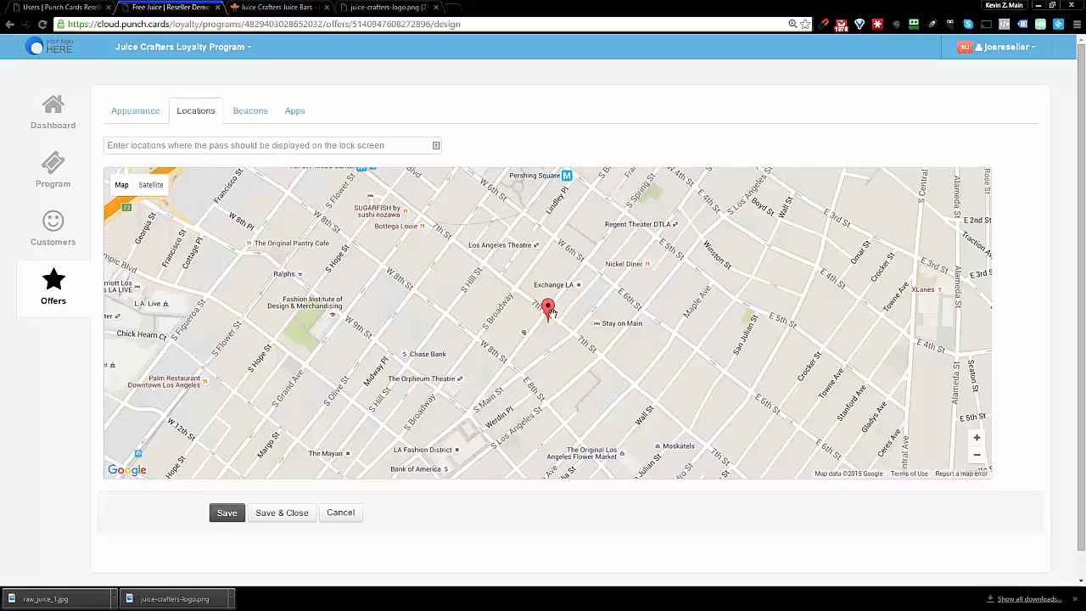
{"action": "left_click", "coordinate": [546, 309]}
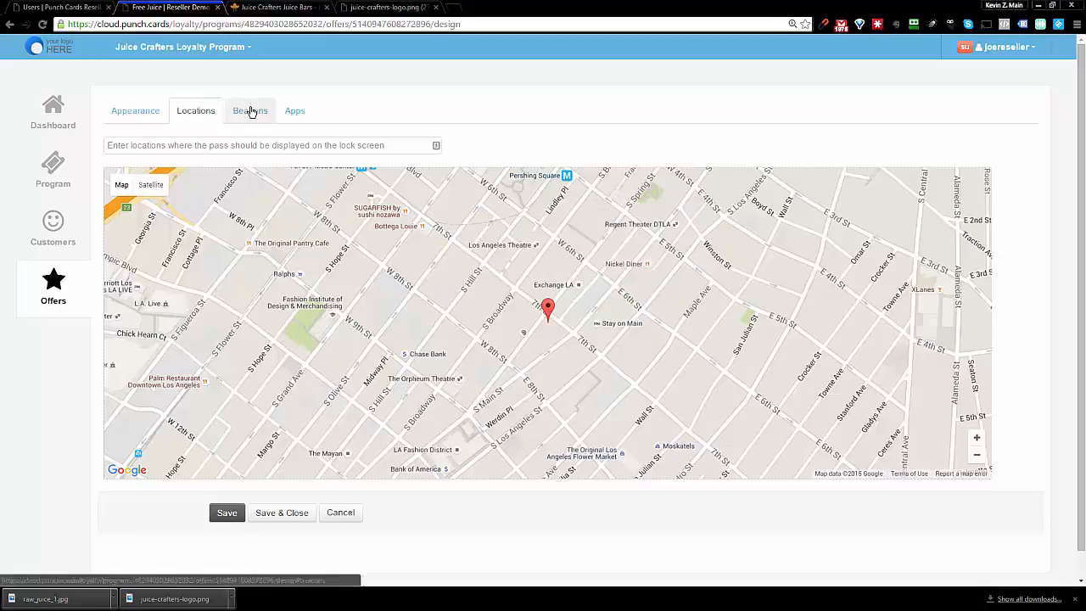
Step: Review the Beacons settings, then Save & Close the Free Juice design back to the offers list
{"action": "left_click", "coordinate": [249, 110]}
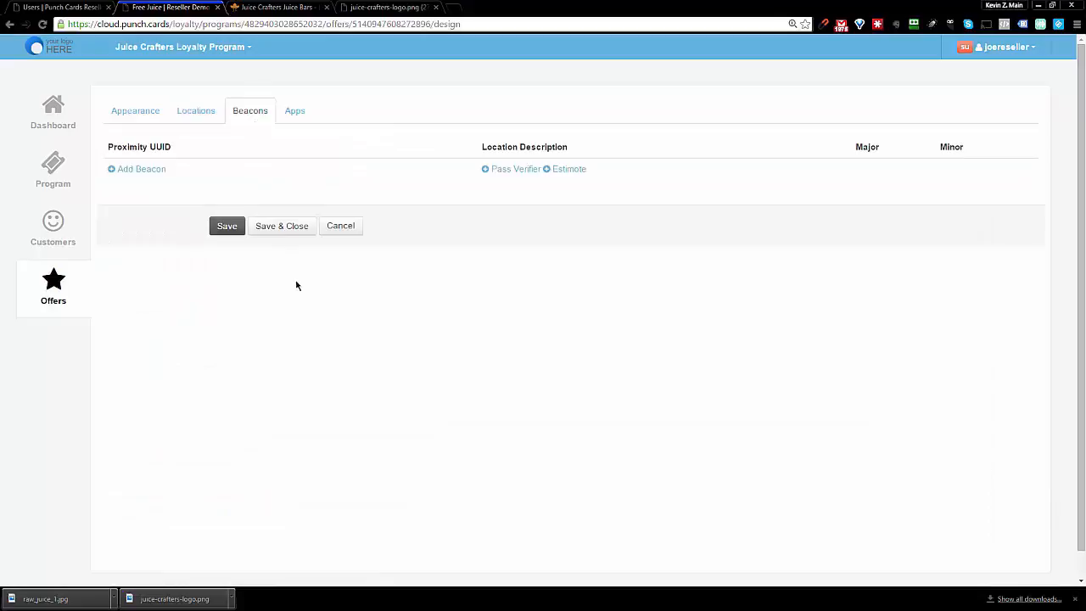
{"action": "left_click", "coordinate": [136, 110]}
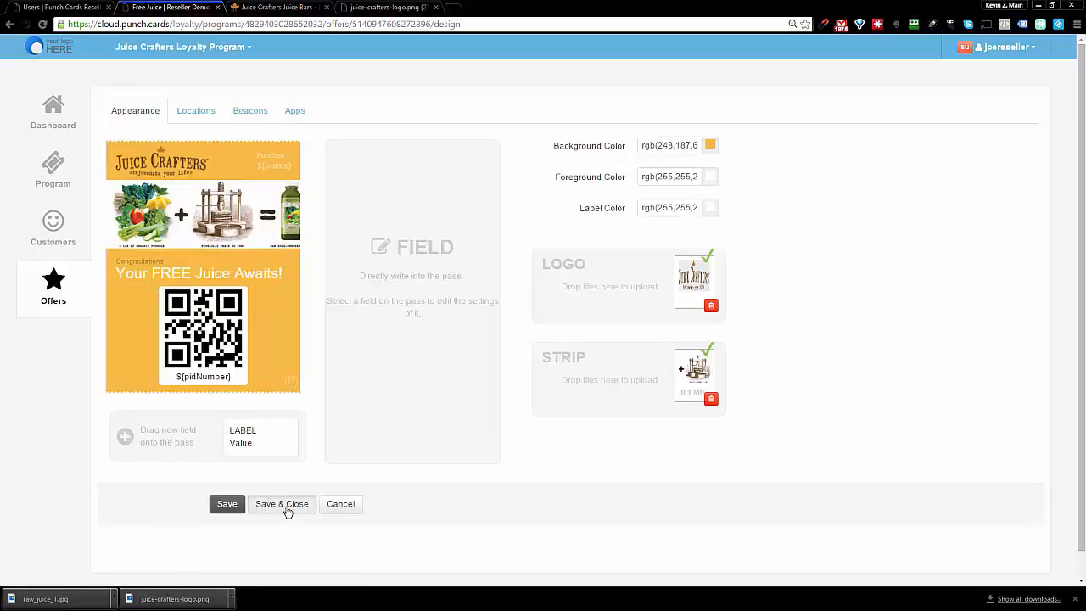
{"action": "left_click", "coordinate": [282, 502]}
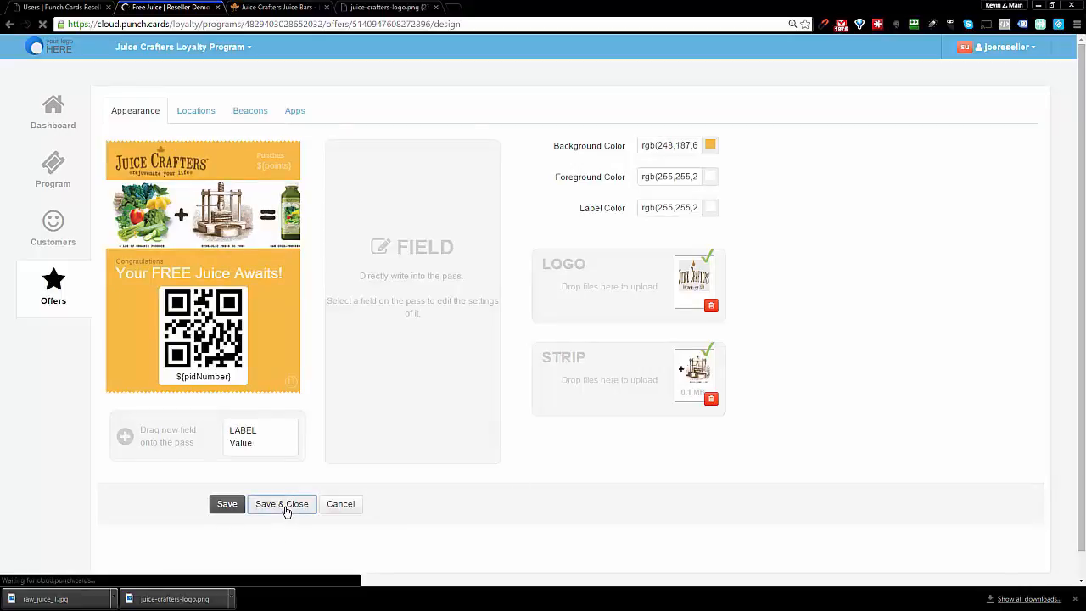
{"action": "left_click", "coordinate": [281, 503]}
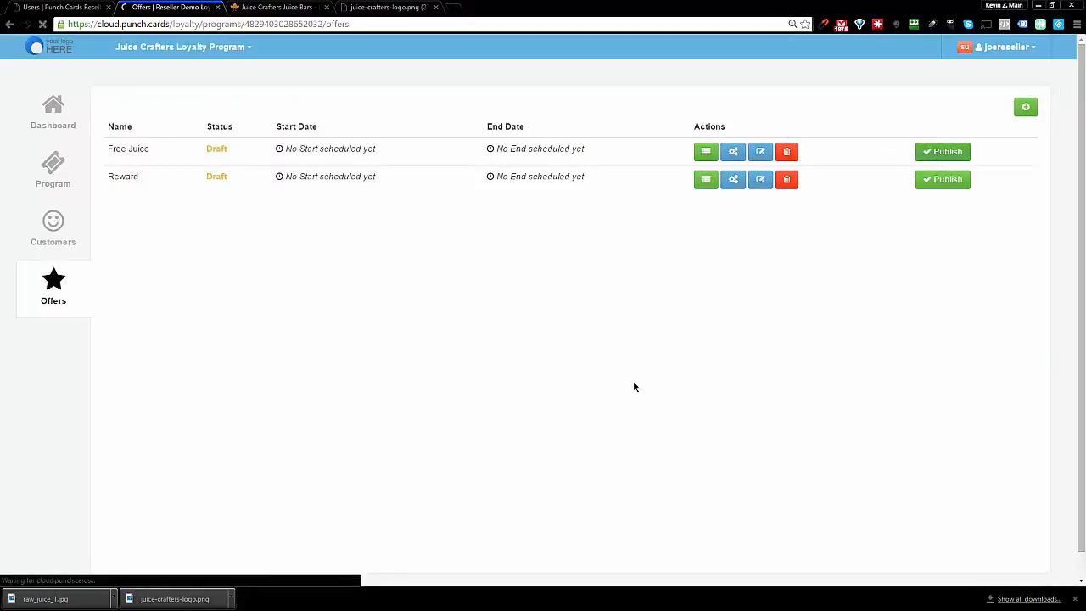
Step: Publish Free Juice so it is scheduled, view the Program overview, then jump to the Juice Crafters site
{"action": "left_click", "coordinate": [944, 151]}
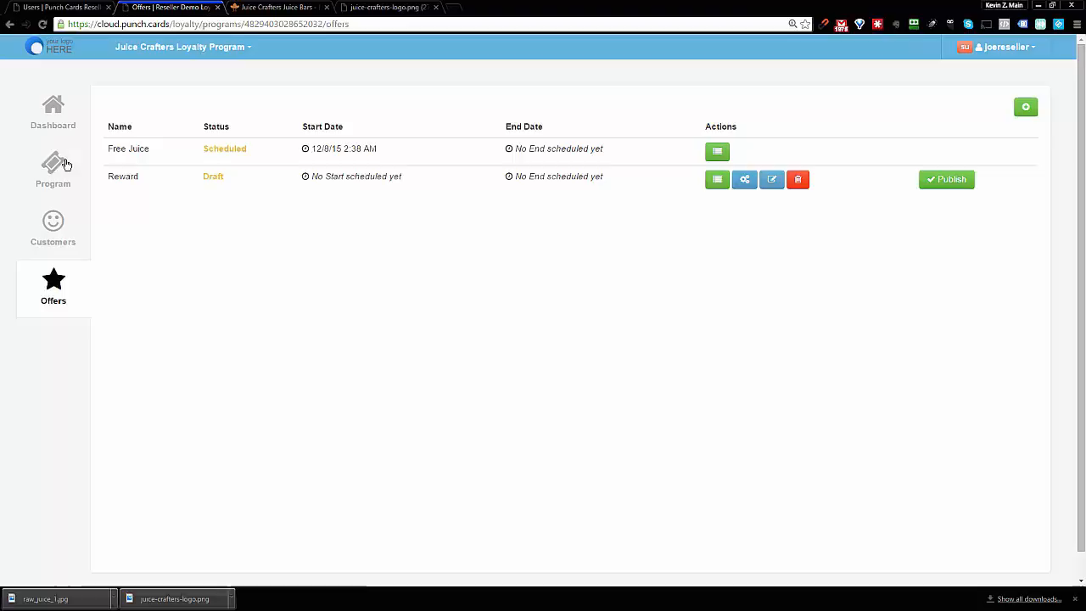
{"action": "mouse_move", "coordinate": [53, 169]}
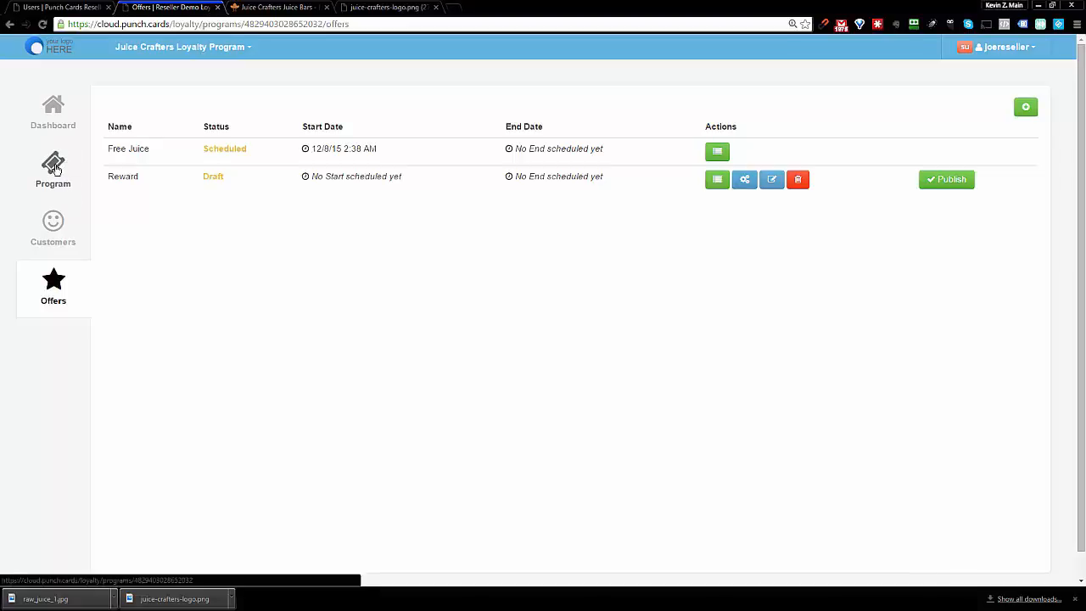
{"action": "left_click", "coordinate": [52, 170]}
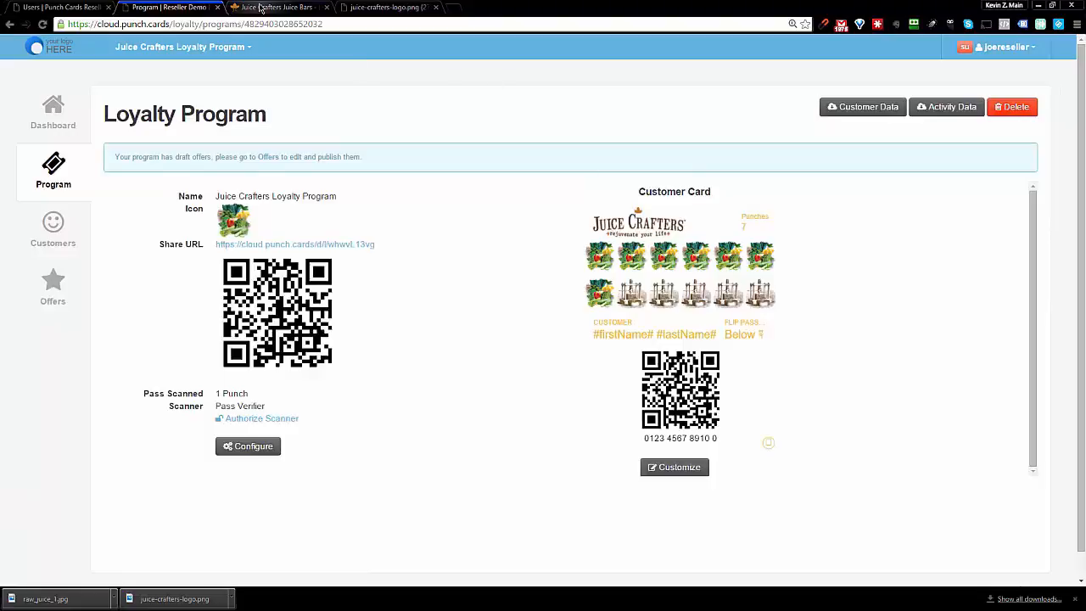
{"action": "left_click", "coordinate": [280, 6]}
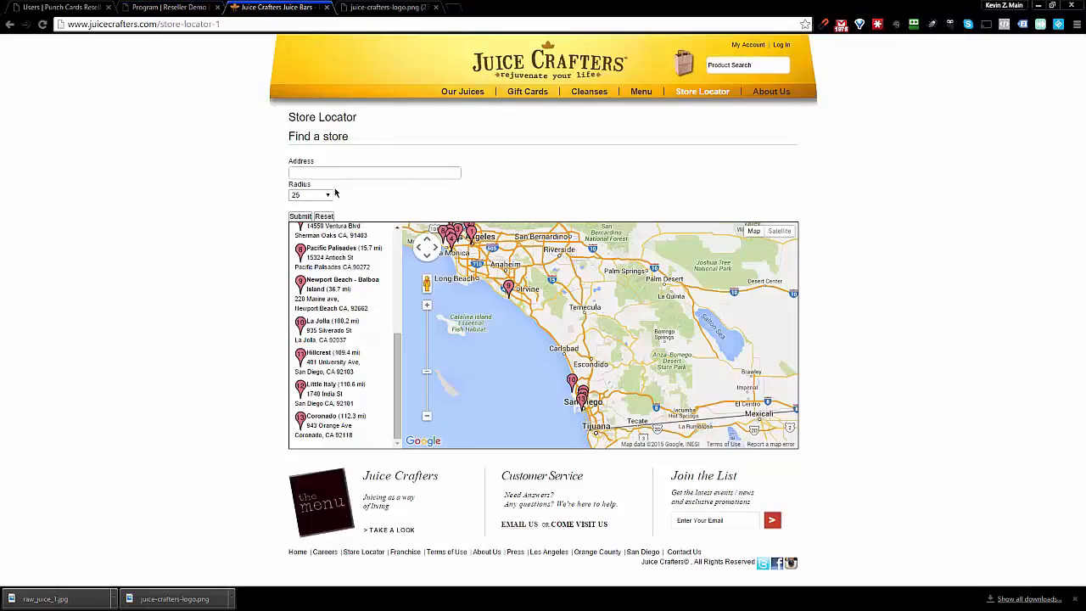
{"action": "mouse_move", "coordinate": [183, 309]}
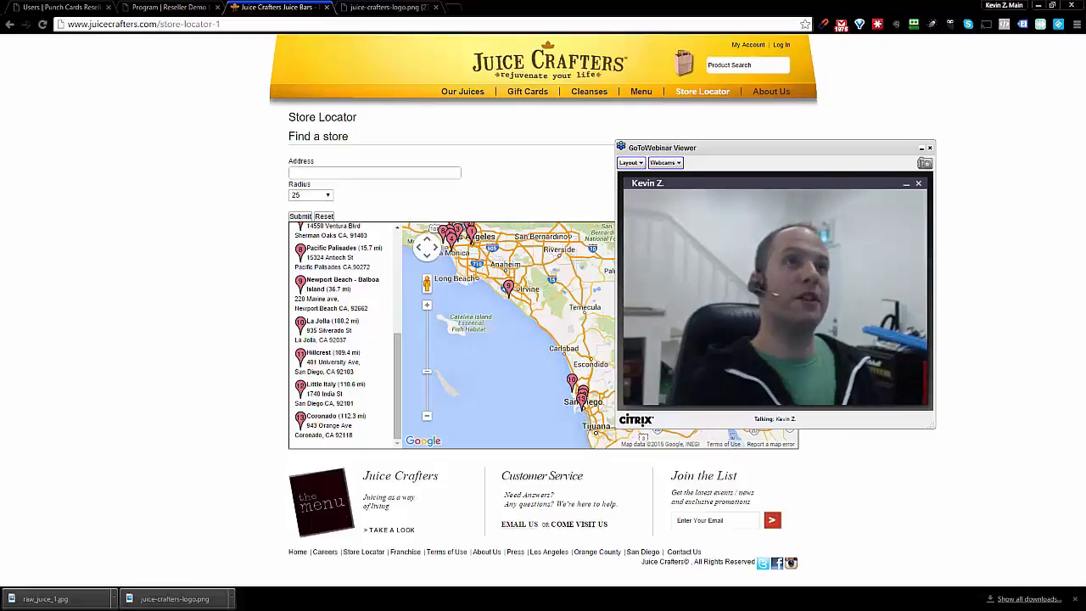
{"action": "left_click", "coordinate": [929, 146]}
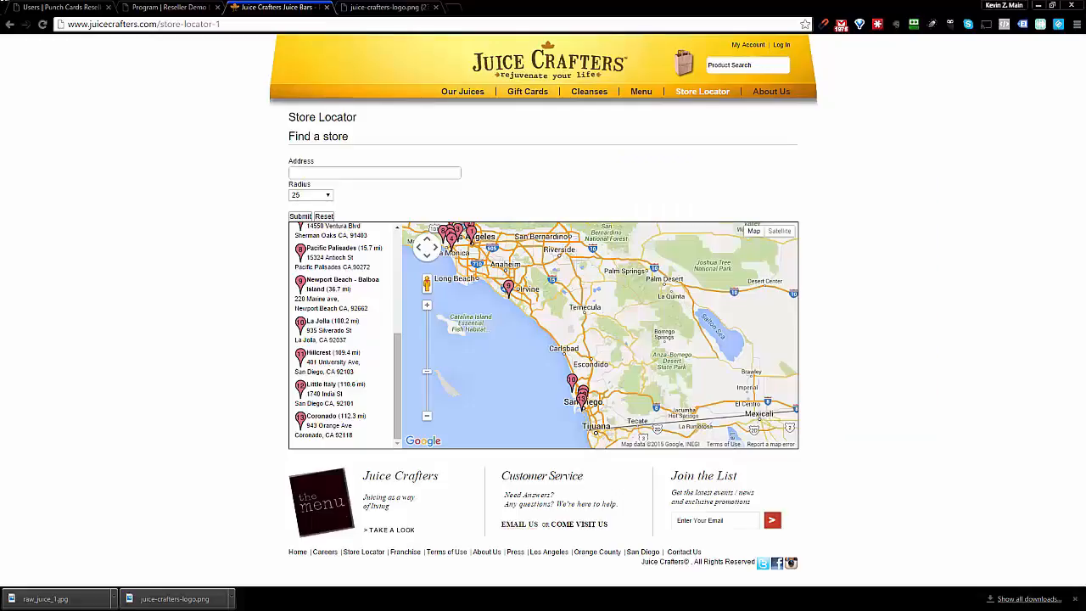
Step: Play the explainer showing a Coffee Co. lock-screen alert opening a one-stamp card pass
{"action": "left_click", "coordinate": [169, 7]}
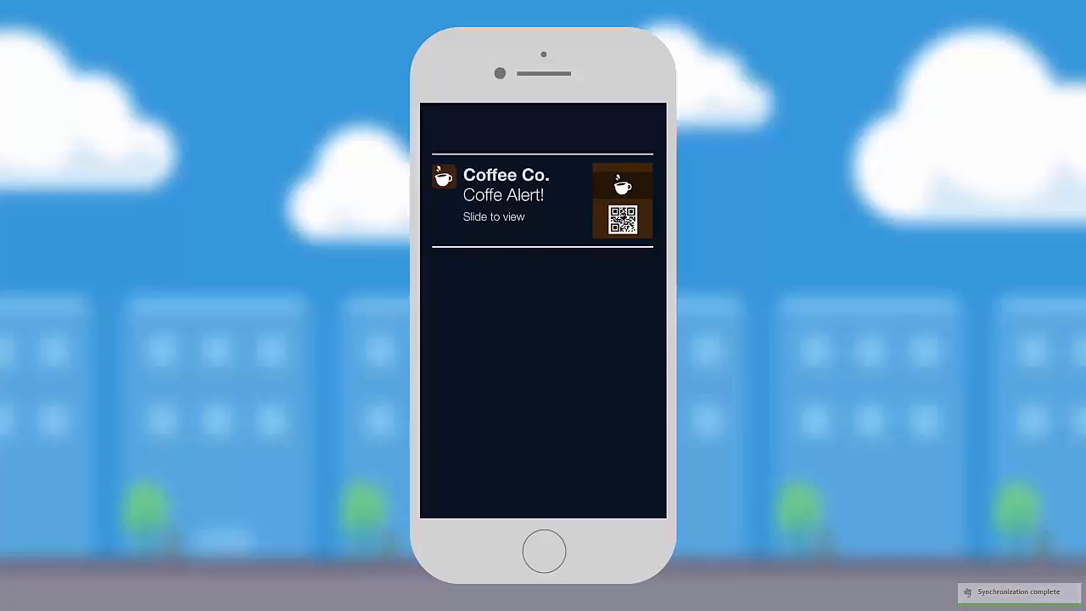
{"action": "left_click", "coordinate": [543, 200]}
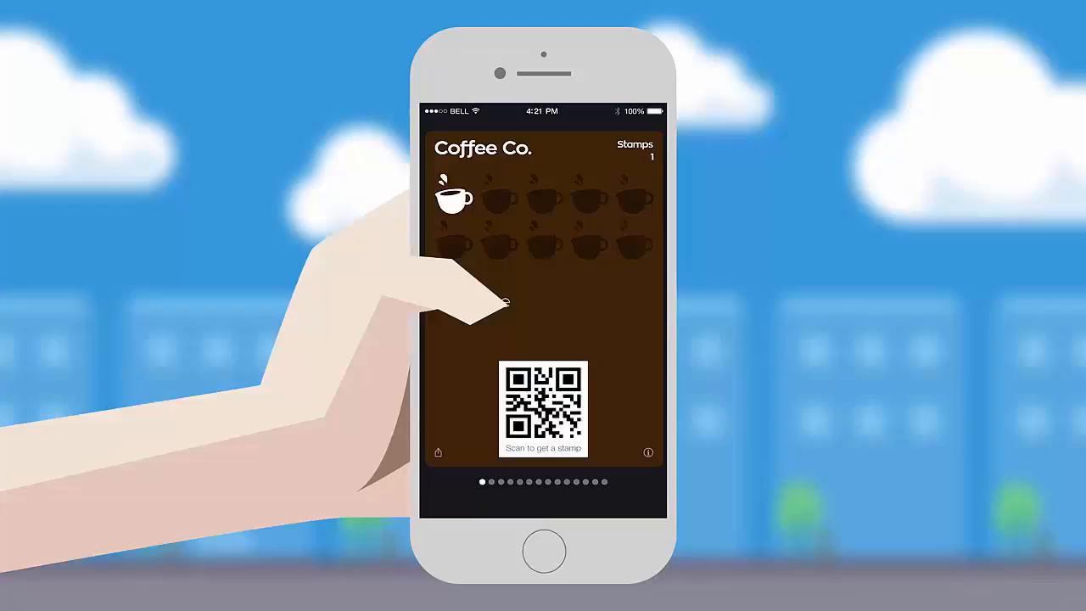